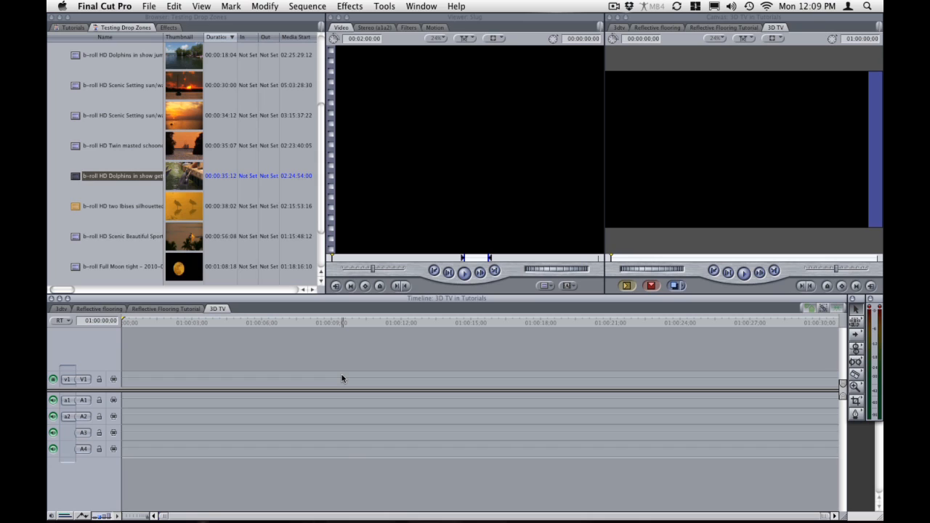
{"action": "mouse_move", "coordinate": [318, 373]}
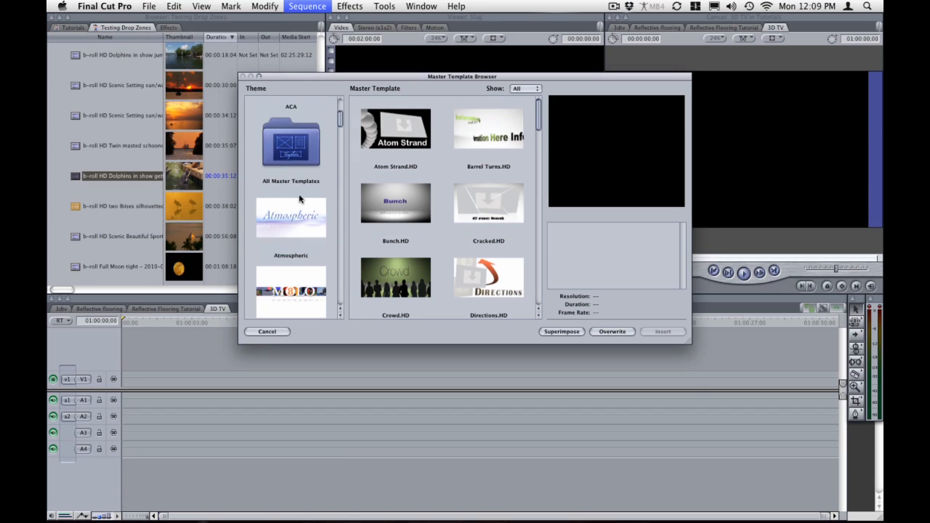
Choose the 3D TV.HD template (1920x1080, 30 fps) from Motion Master Templates.
{"action": "scroll", "scroll_direction": "down", "scroll_amount": 3}
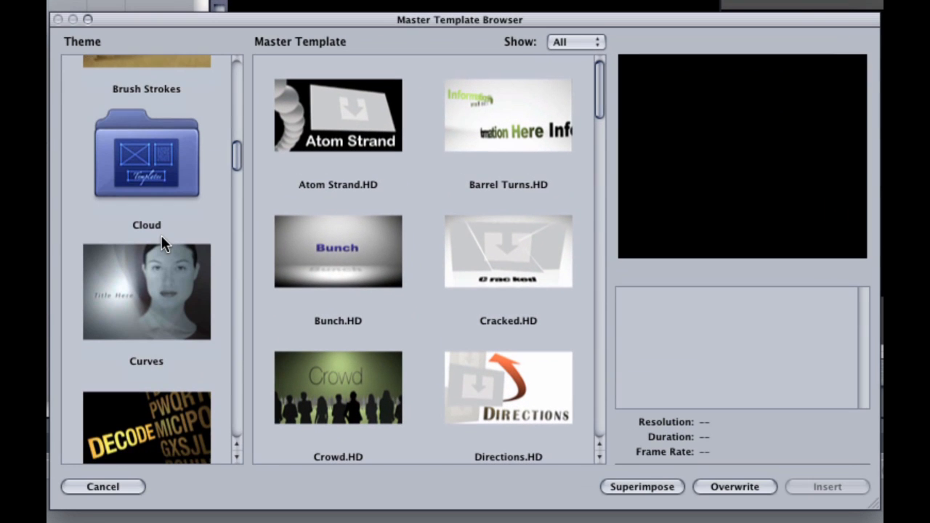
{"action": "scroll", "scroll_direction": "down", "scroll_amount": 3}
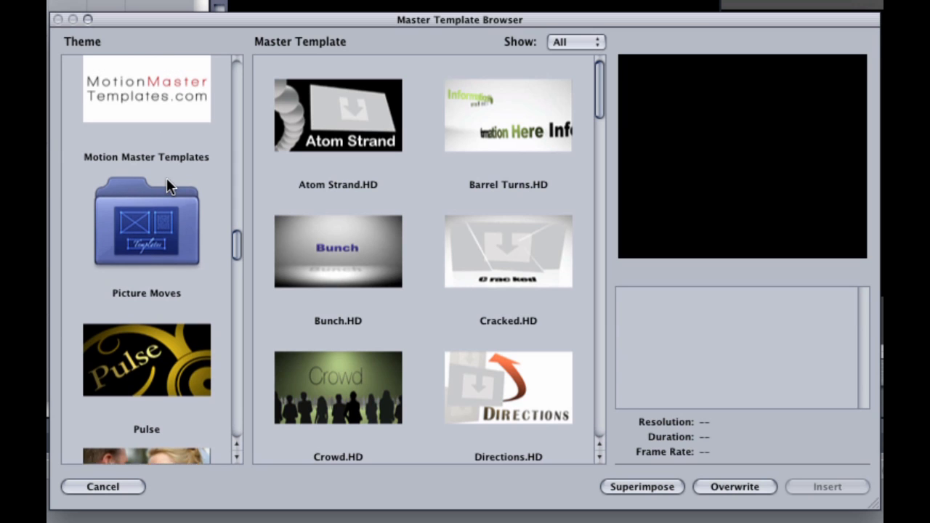
{"action": "left_click", "coordinate": [145, 156]}
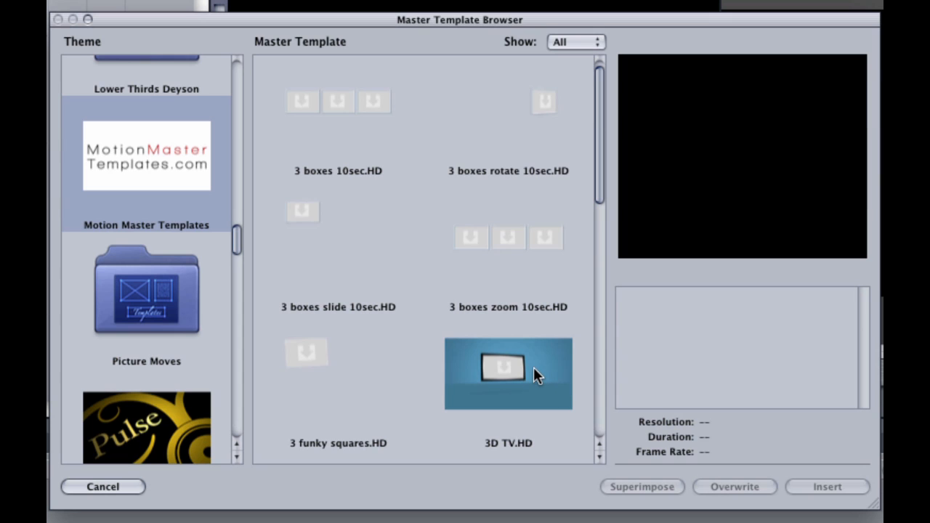
{"action": "left_click", "coordinate": [508, 372]}
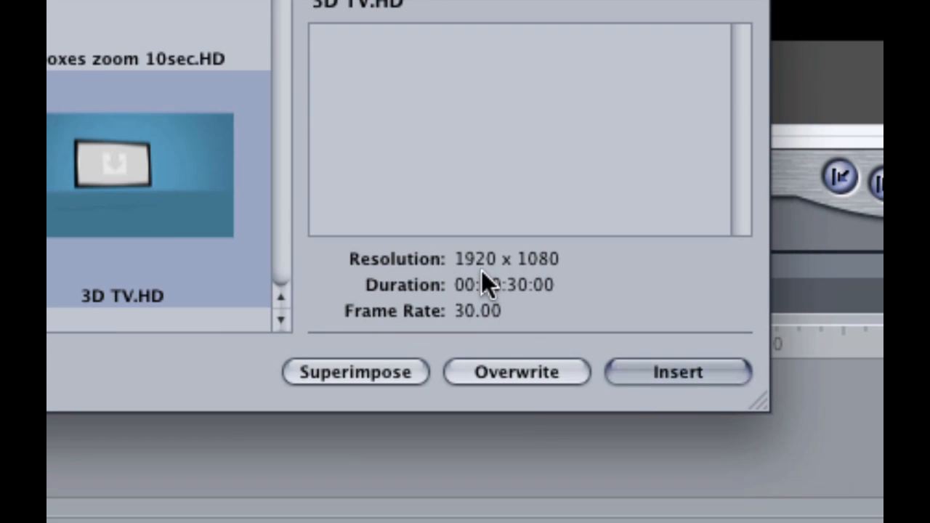
{"action": "mouse_move", "coordinate": [483, 327]}
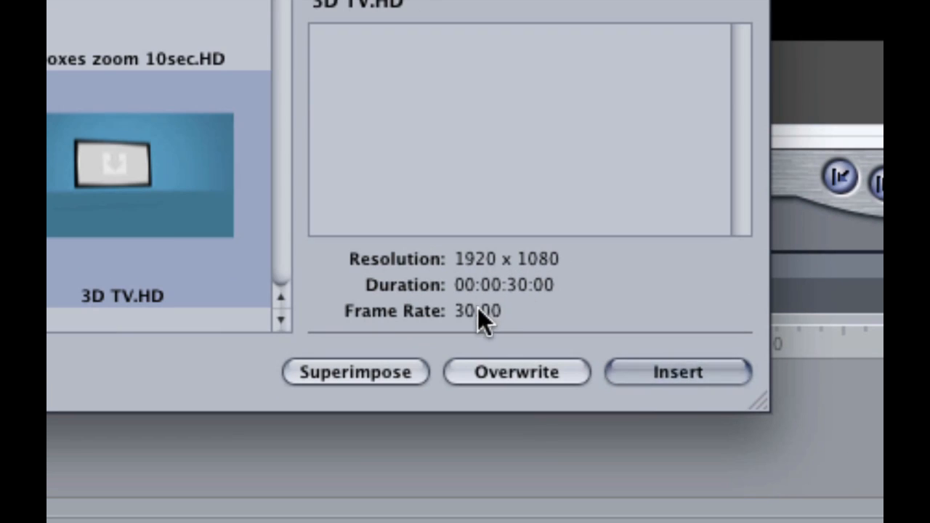
{"action": "mouse_move", "coordinate": [474, 318]}
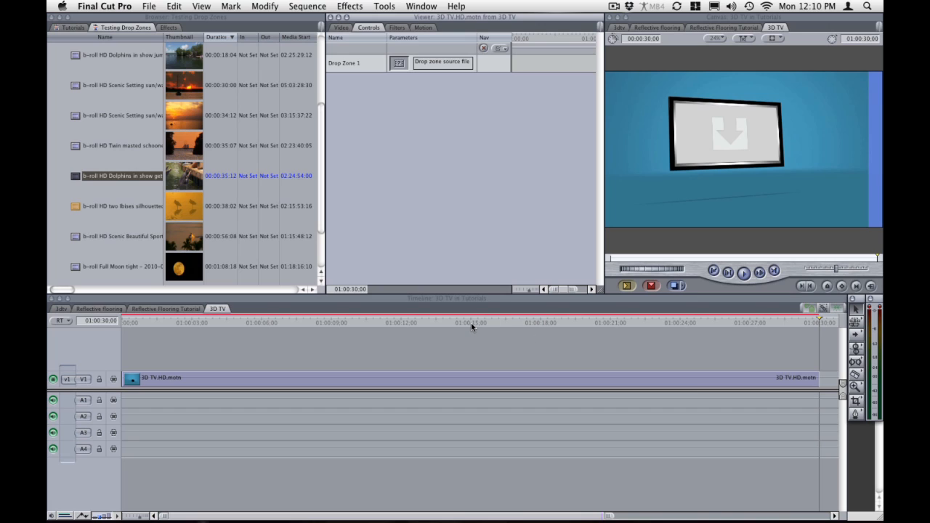
{"action": "mouse_move", "coordinate": [412, 106]}
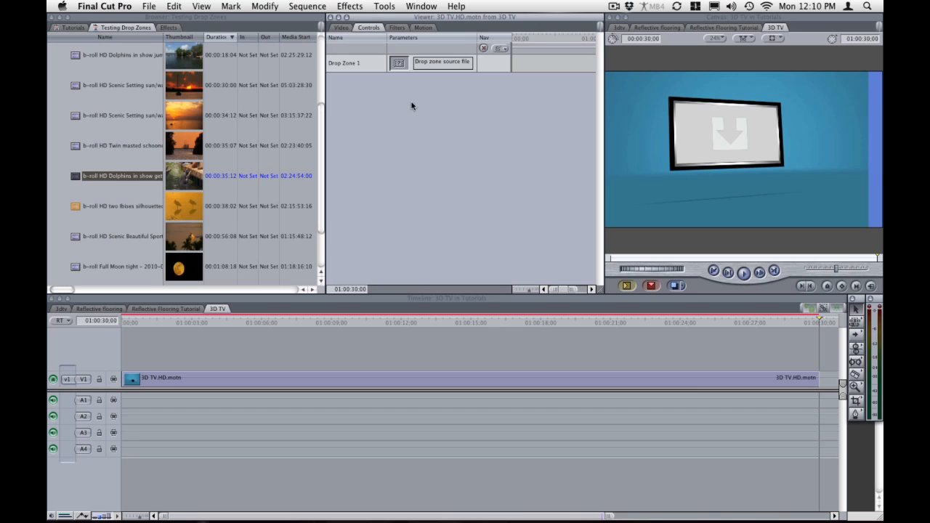
{"action": "mouse_move", "coordinate": [477, 336]}
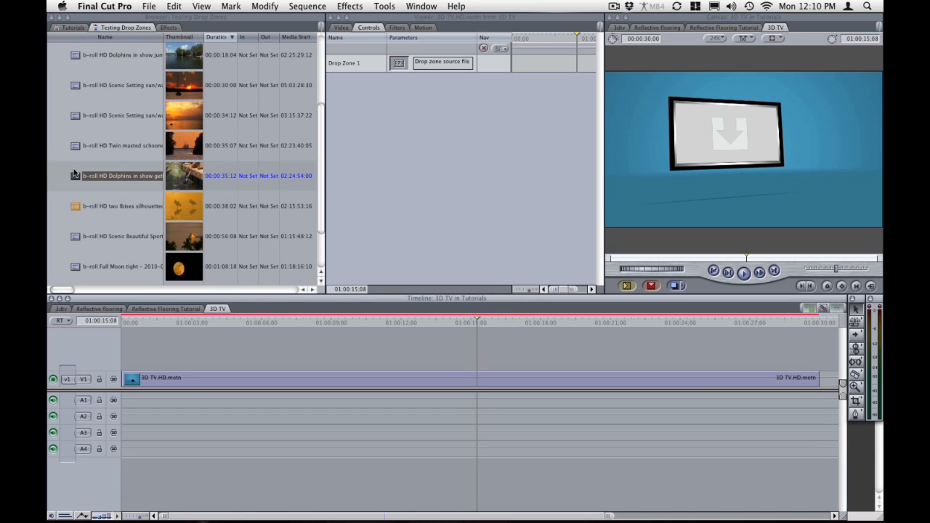
{"action": "mouse_move", "coordinate": [78, 185]}
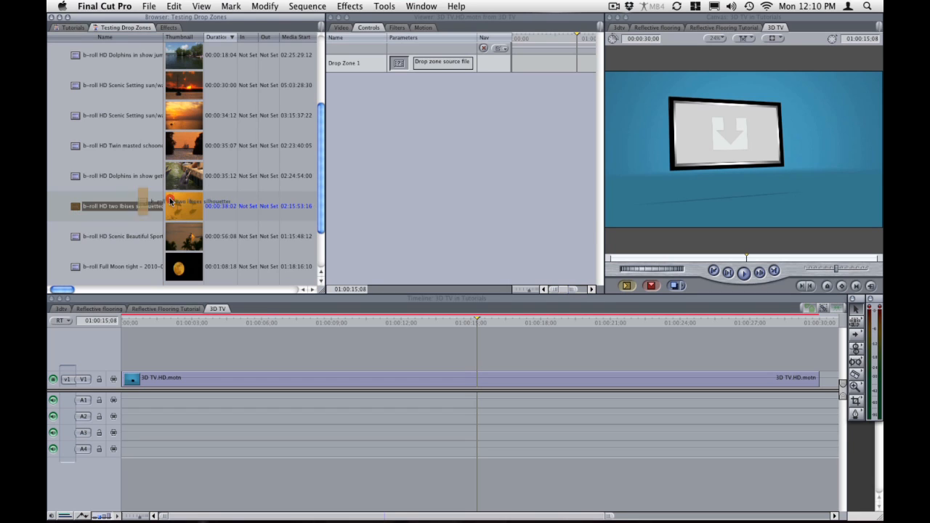
Drop the two ibises silhouette clip into Drop Zone 1 and scrub to preview.
{"action": "left_click_drag", "start_coordinate": [184, 205], "coordinate": [400, 63]}
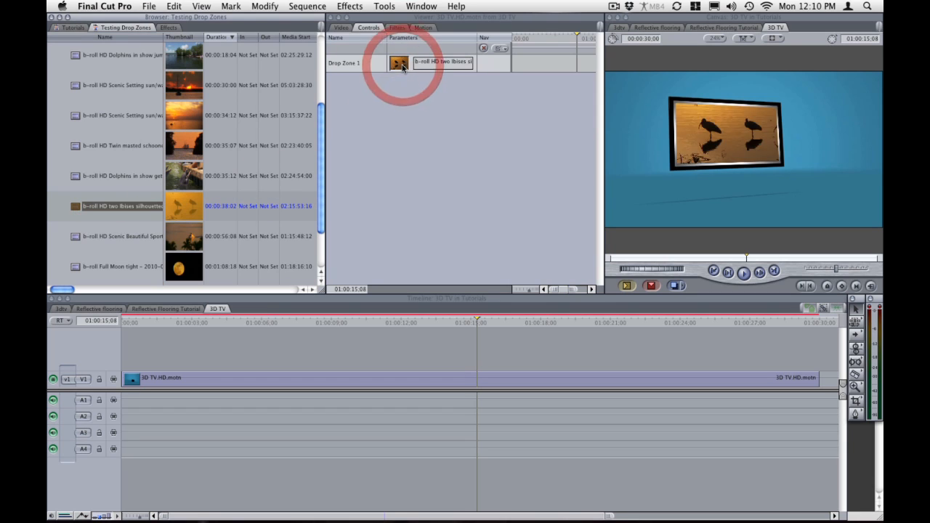
{"action": "left_click", "coordinate": [331, 322]}
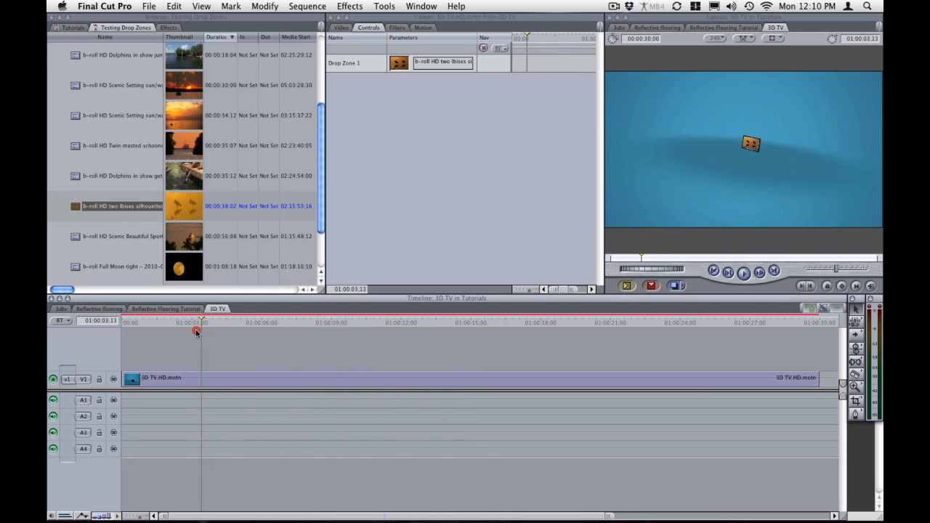
{"action": "left_click", "coordinate": [242, 323]}
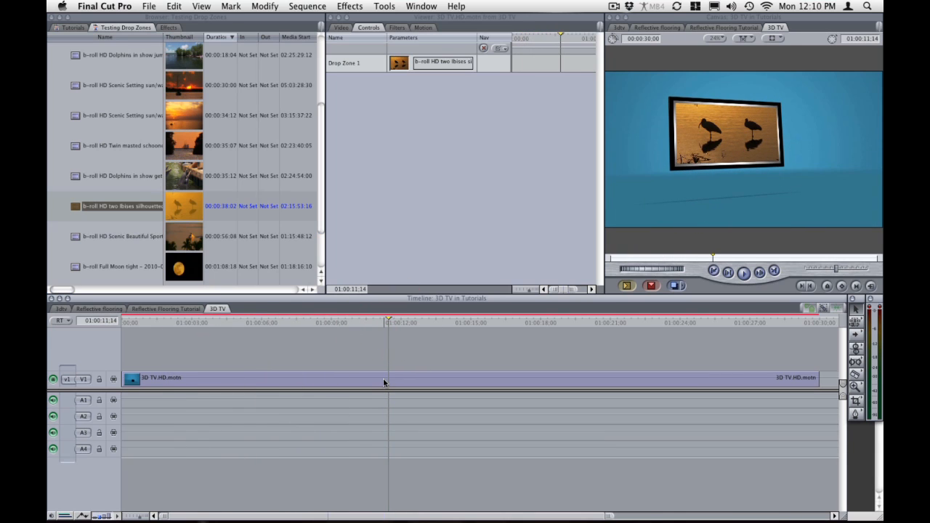
Open a copy of the template in Motion, saved as '3D TV orange.HD'.
{"action": "right_click", "coordinate": [383, 384]}
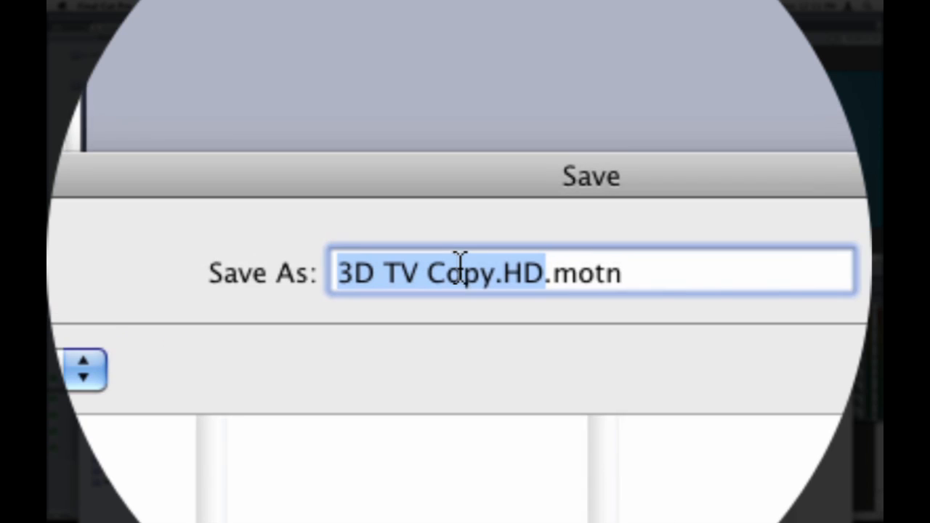
{"action": "double_click", "coordinate": [455, 282]}
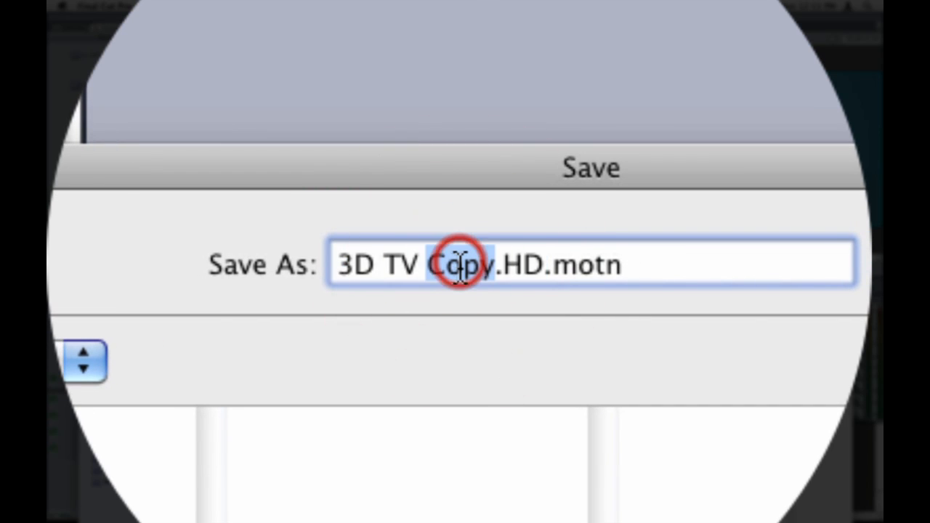
{"action": "double_click", "coordinate": [458, 266]}
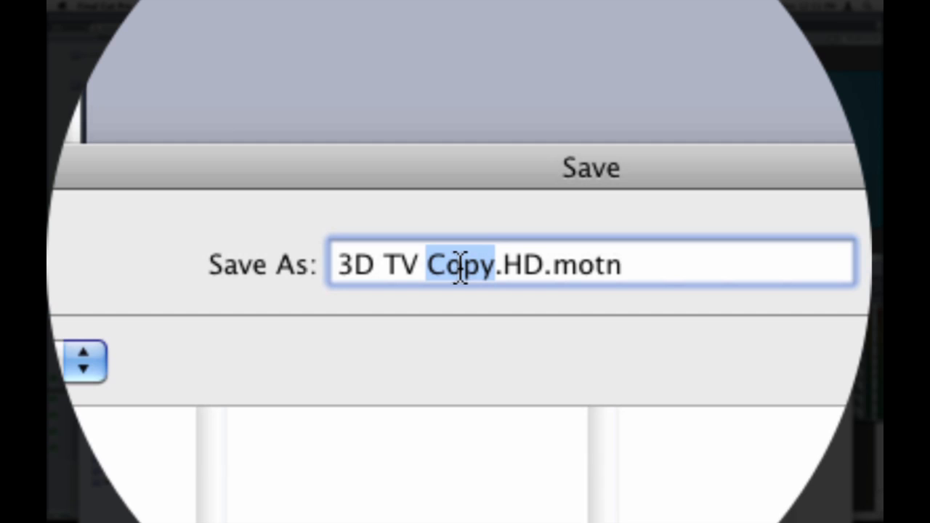
{"action": "type", "text": "orange"}
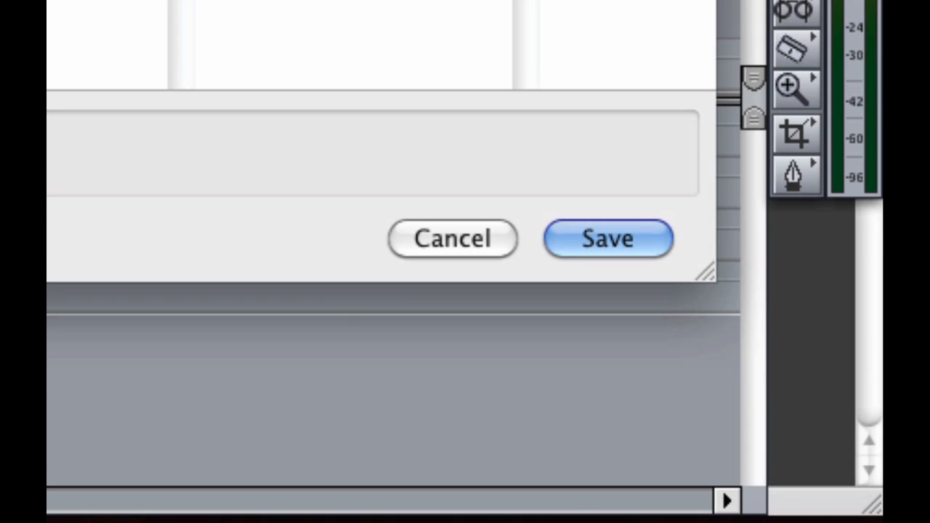
{"action": "left_click", "coordinate": [601, 239]}
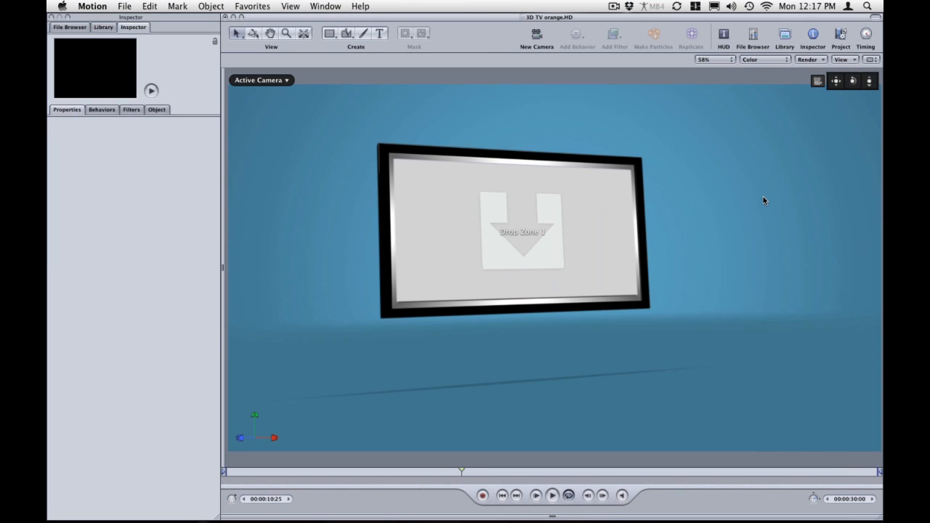
{"action": "mouse_move", "coordinate": [547, 173]}
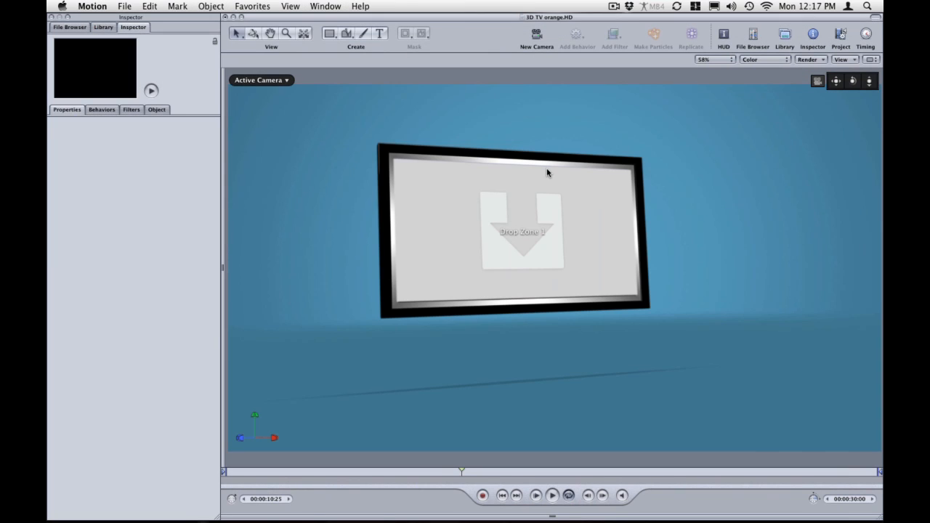
{"action": "mouse_move", "coordinate": [701, 150]}
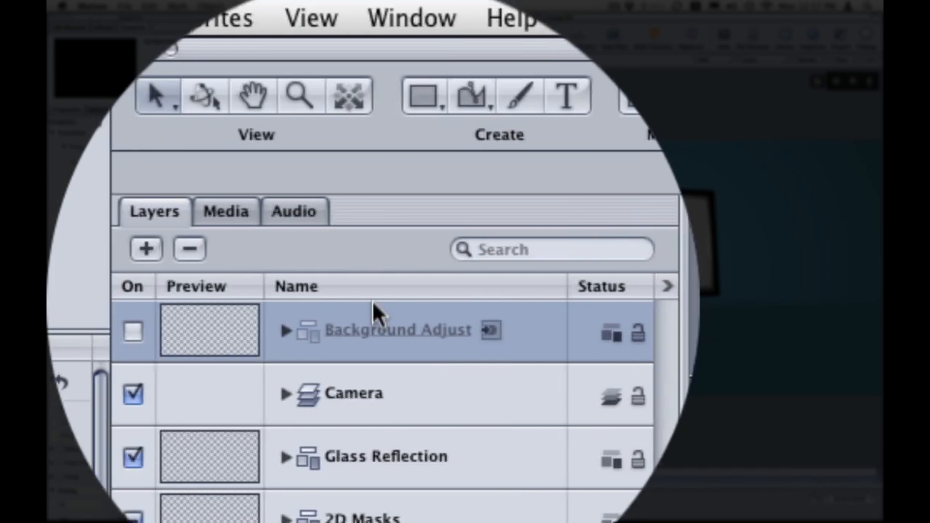
Expand Background Adjust and select its Background Color Adjust layer.
{"action": "left_click", "coordinate": [285, 330]}
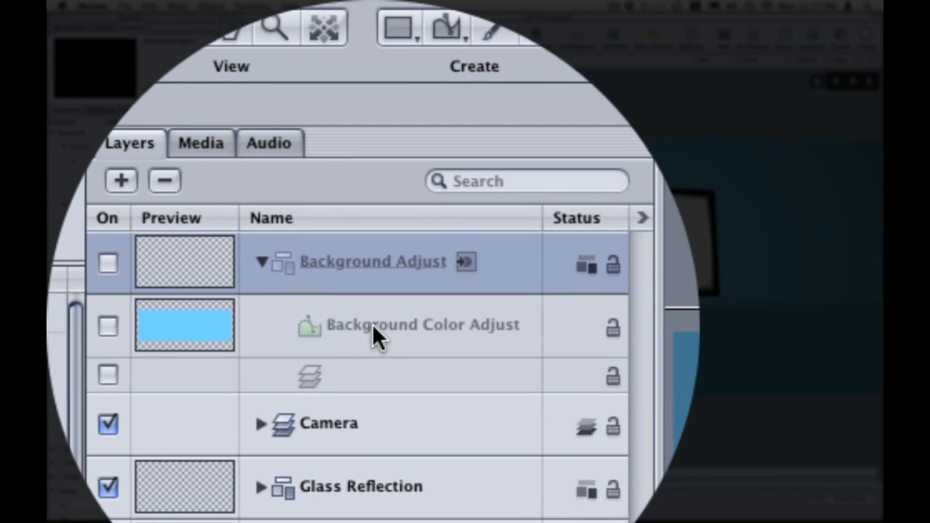
{"action": "left_click", "coordinate": [378, 333]}
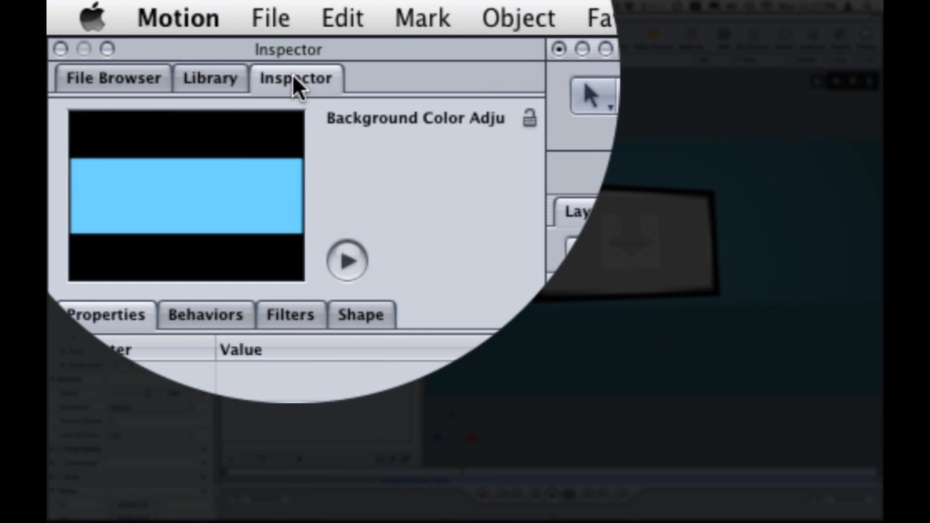
Set the background layer's fill colour to orange after trying pink, red and light blue.
{"action": "left_click", "coordinate": [361, 315]}
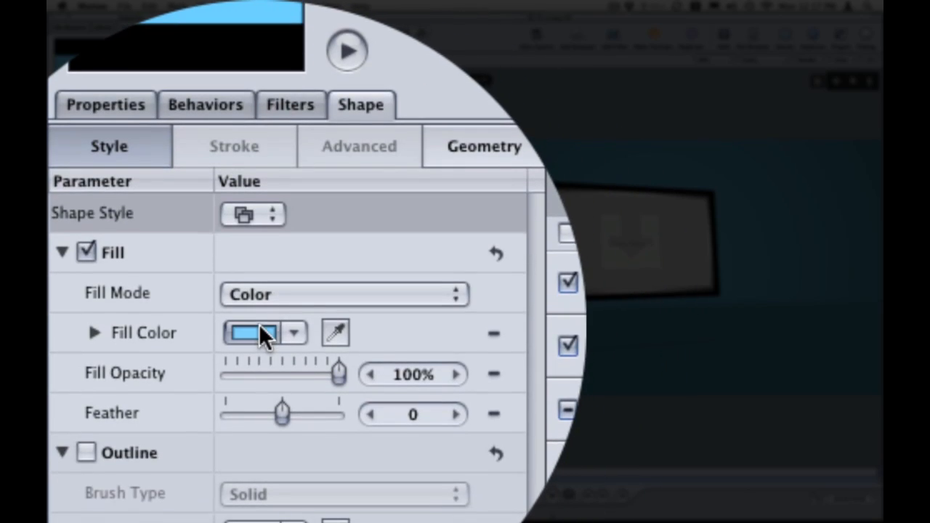
{"action": "left_click", "coordinate": [251, 333]}
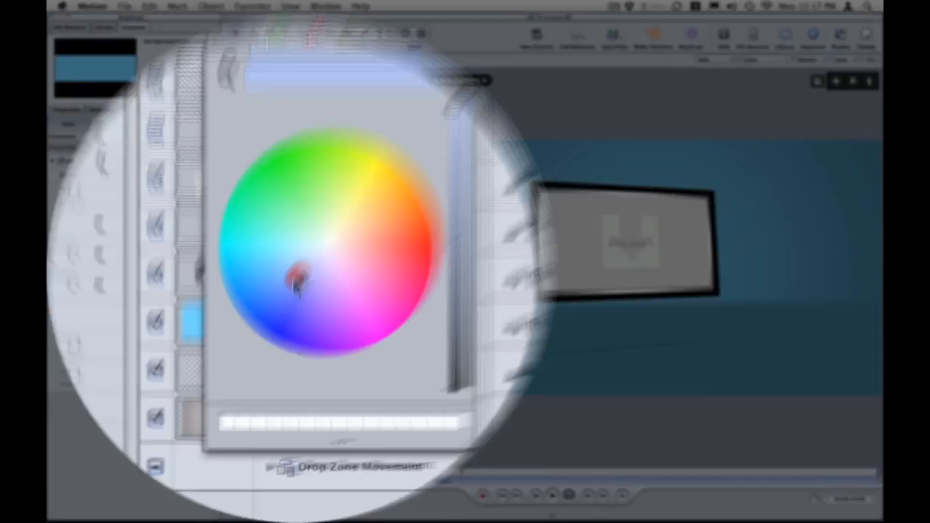
{"action": "left_click", "coordinate": [303, 288]}
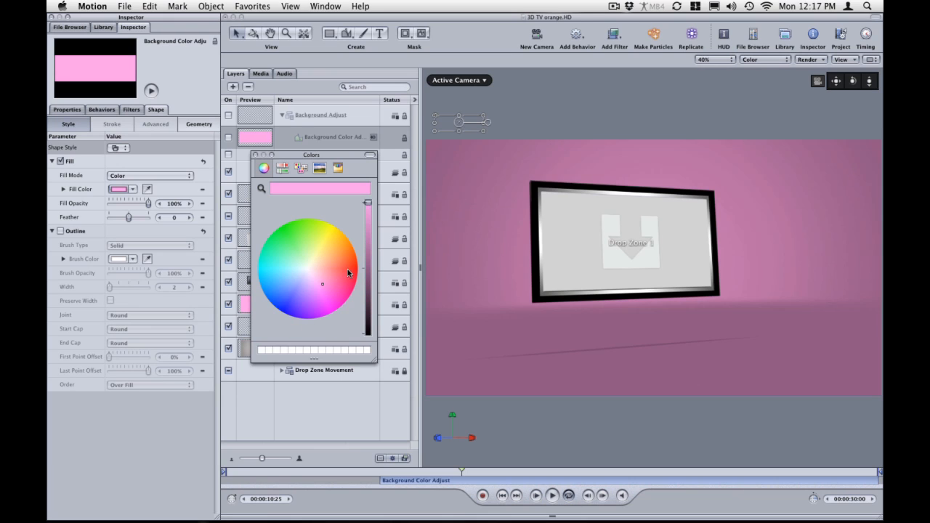
{"action": "left_click", "coordinate": [293, 251]}
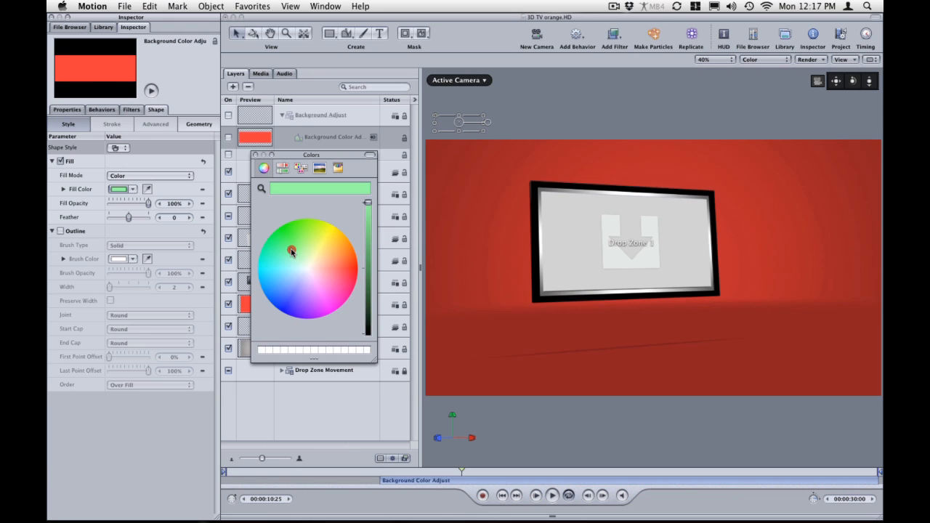
{"action": "left_click", "coordinate": [282, 270]}
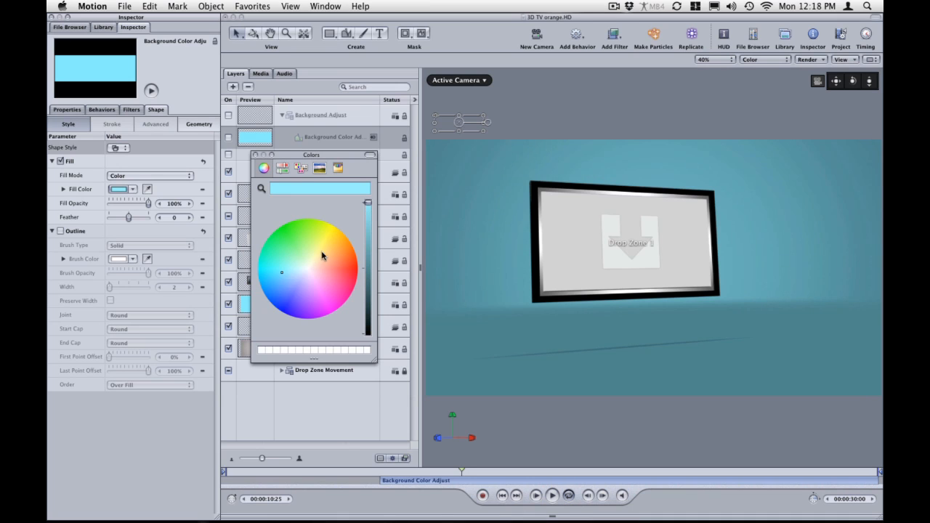
{"action": "left_click", "coordinate": [342, 248]}
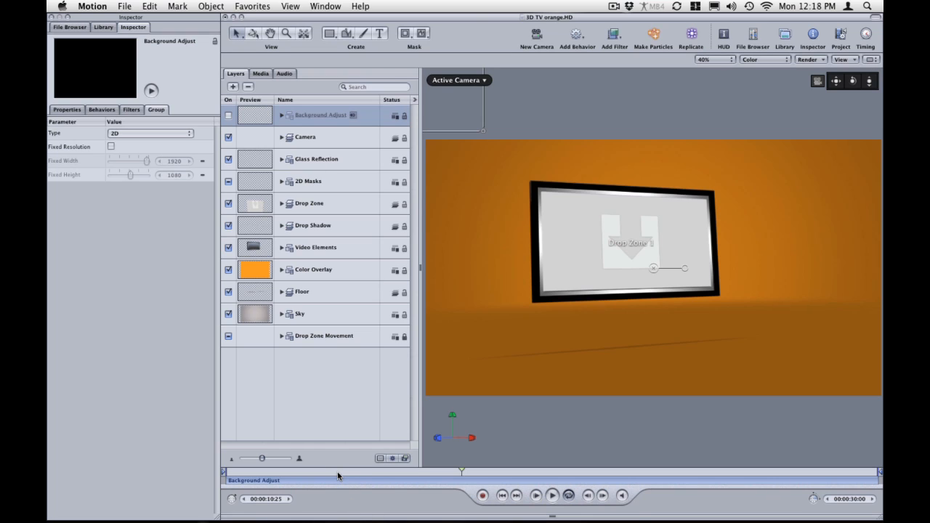
Lower the Glass Reflection layer's blending opacity to a faint level, around 16%.
{"action": "left_click", "coordinate": [337, 474]}
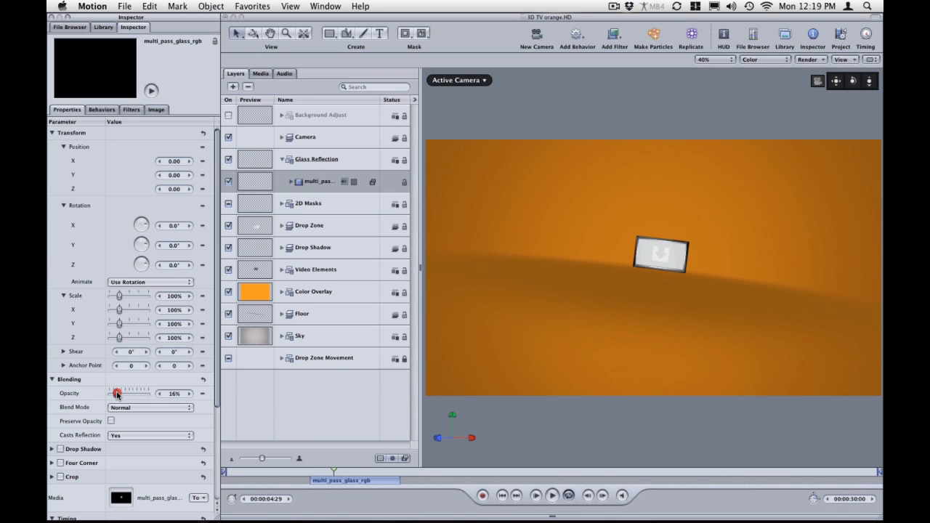
{"action": "left_click_drag", "start_coordinate": [117, 393], "coordinate": [140, 393]}
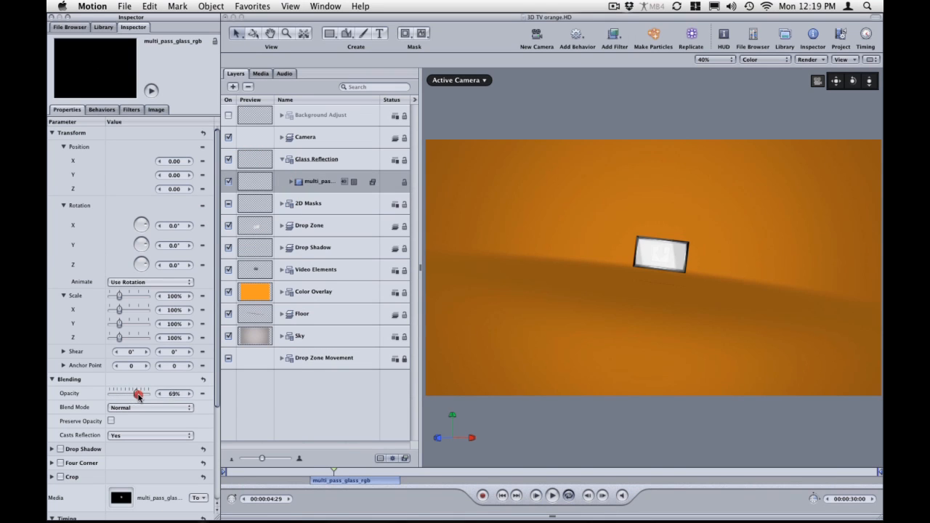
{"action": "left_click_drag", "start_coordinate": [138, 393], "coordinate": [148, 393]}
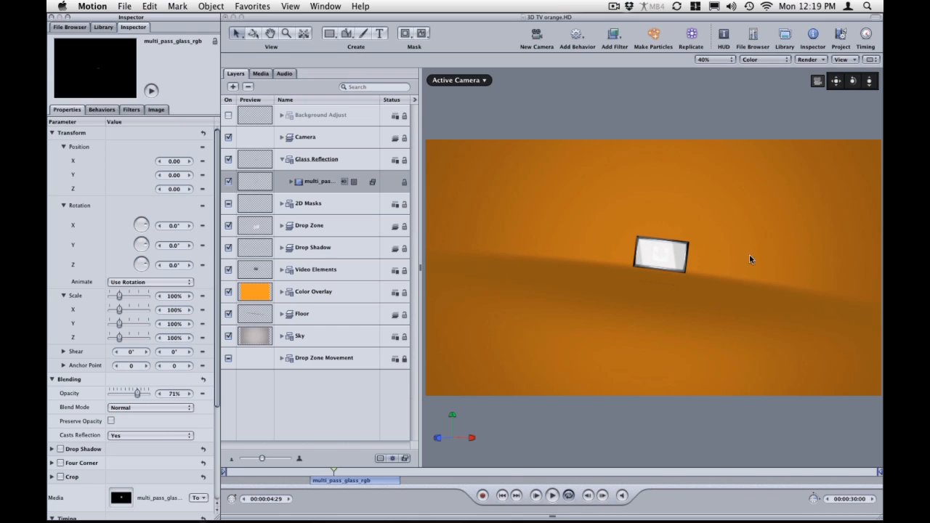
{"action": "mouse_move", "coordinate": [669, 245]}
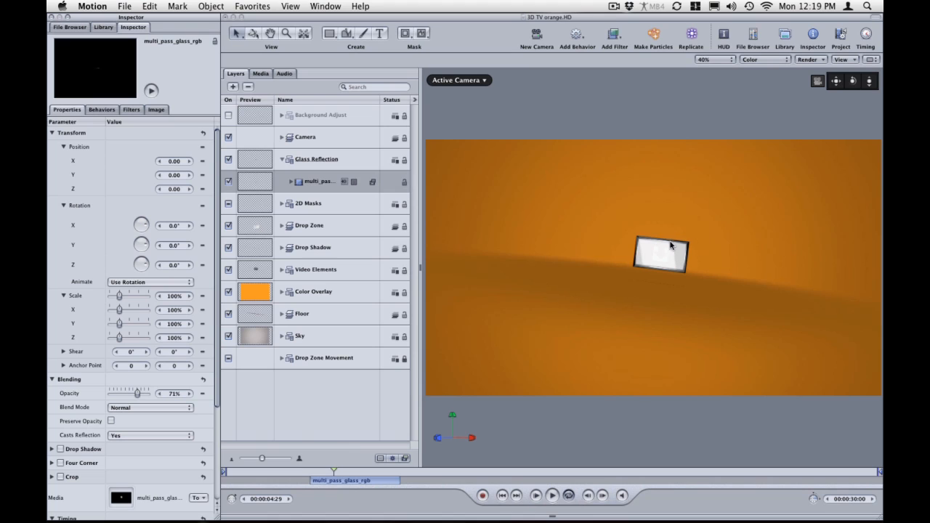
{"action": "mouse_move", "coordinate": [681, 276]}
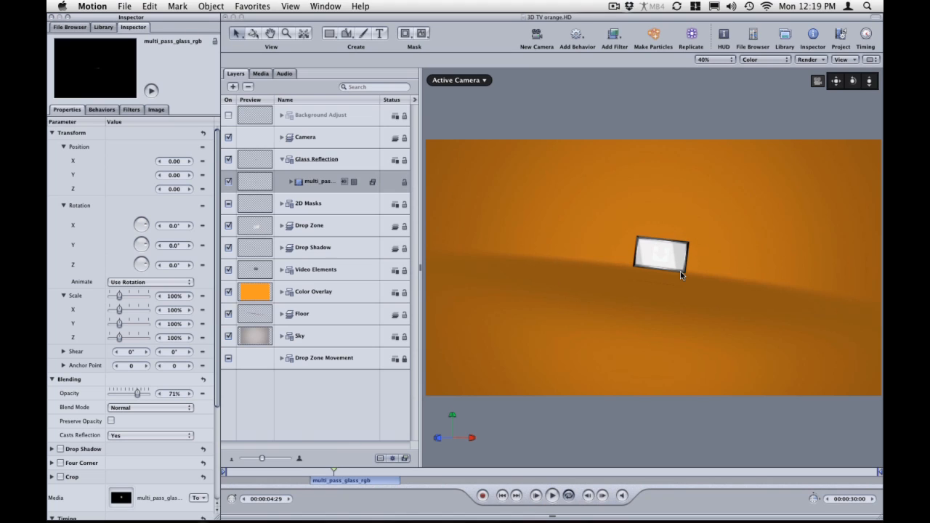
{"action": "mouse_move", "coordinate": [117, 397]}
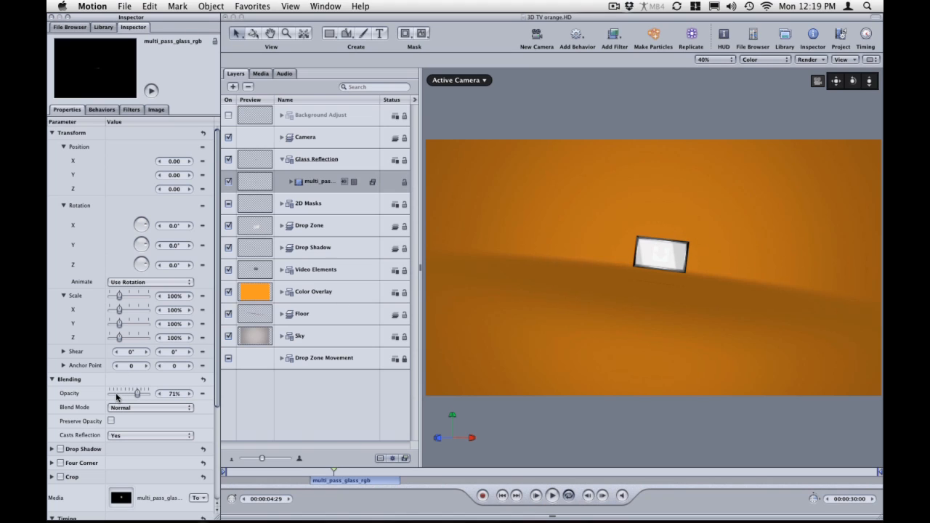
{"action": "left_click_drag", "start_coordinate": [136, 393], "coordinate": [118, 393]}
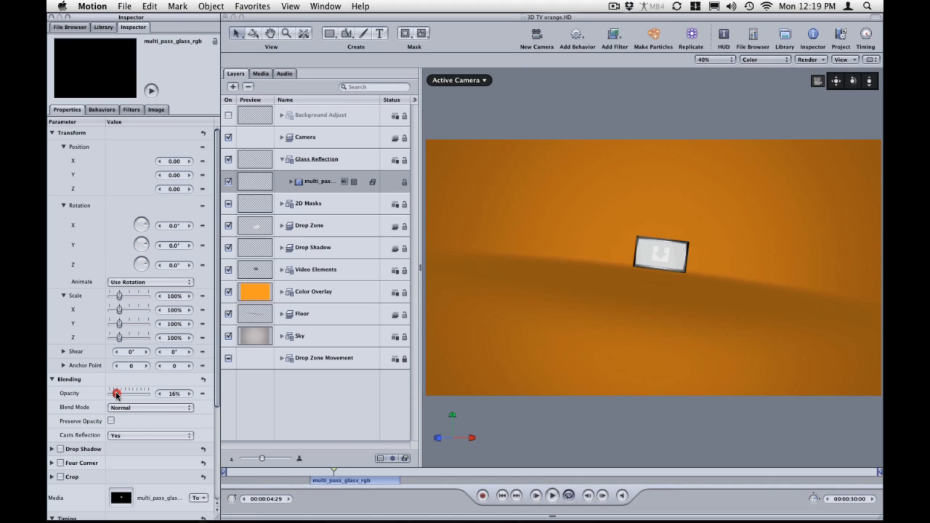
{"action": "left_click_drag", "start_coordinate": [116, 393], "coordinate": [120, 393]}
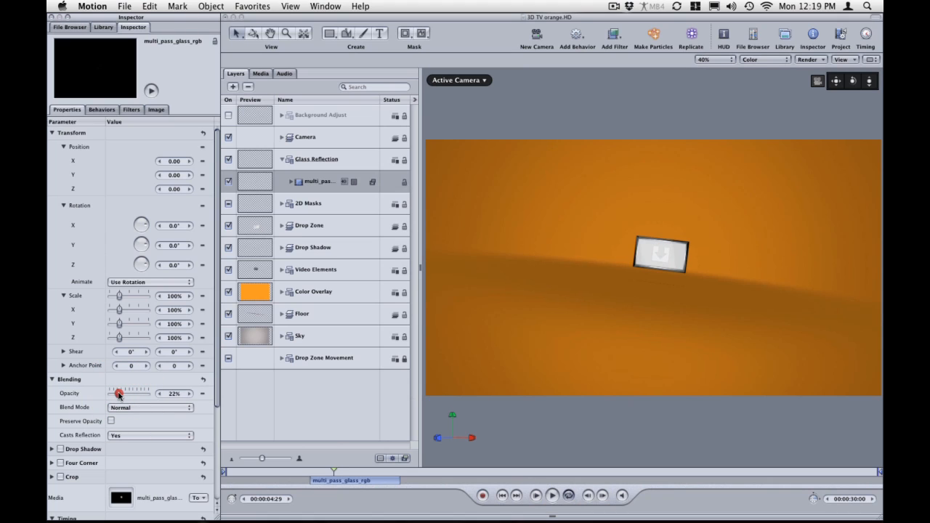
{"action": "left_click_drag", "start_coordinate": [118, 393], "coordinate": [123, 393]}
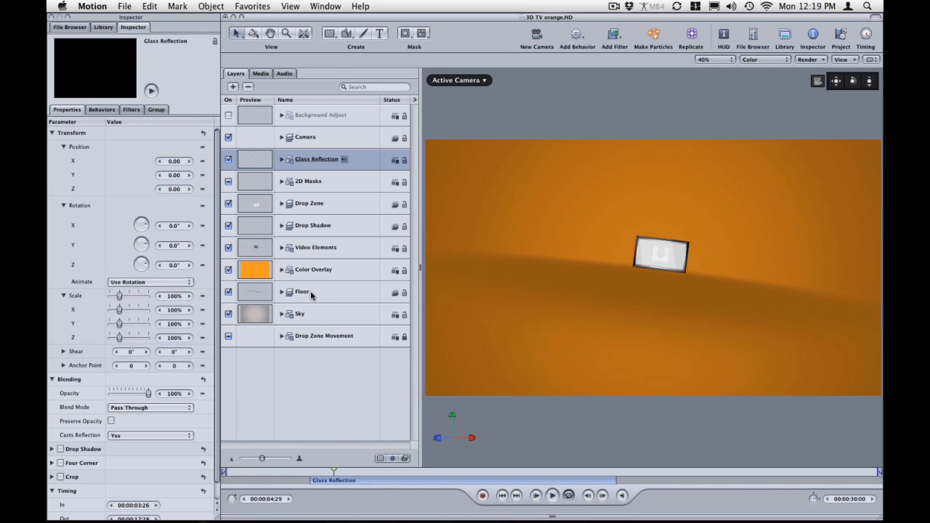
{"action": "left_click", "coordinate": [302, 292]}
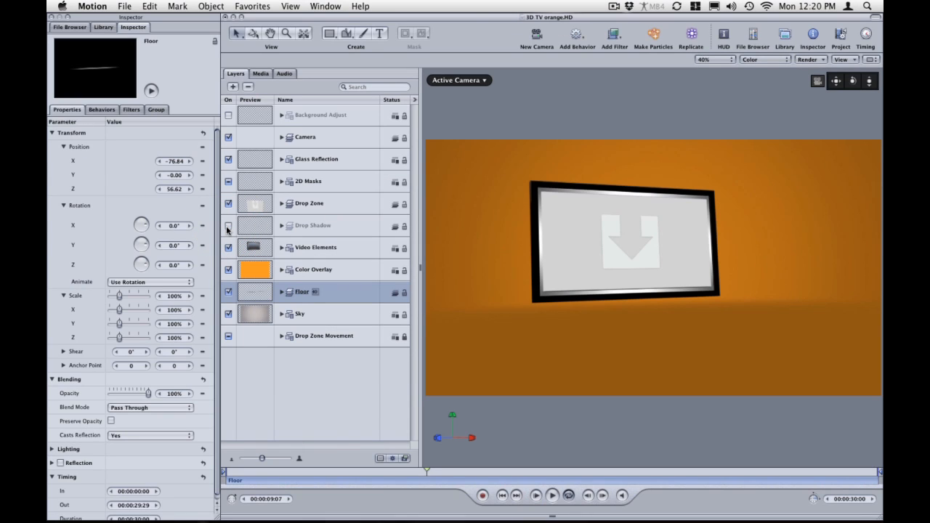
Turn the Drop Shadow layer back on so its shadow falls on the floor.
{"action": "left_click", "coordinate": [228, 225]}
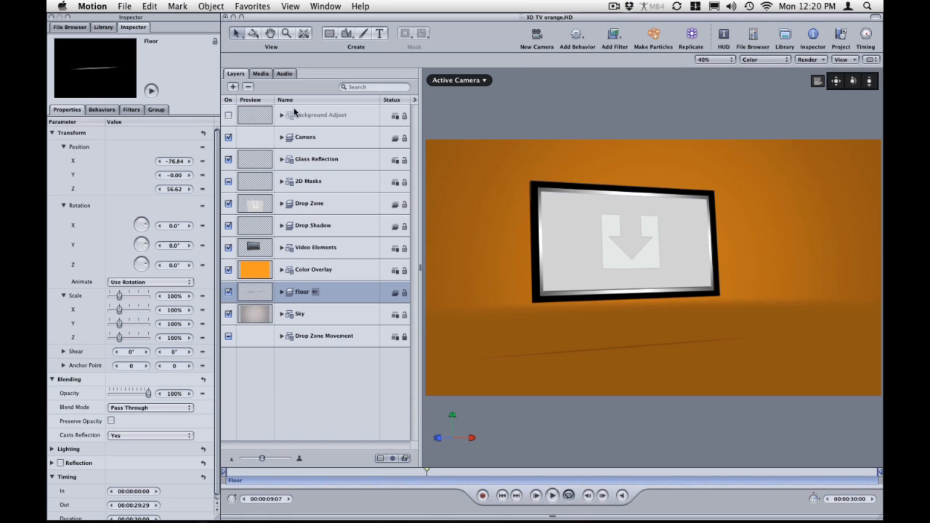
{"action": "mouse_move", "coordinate": [340, 287]}
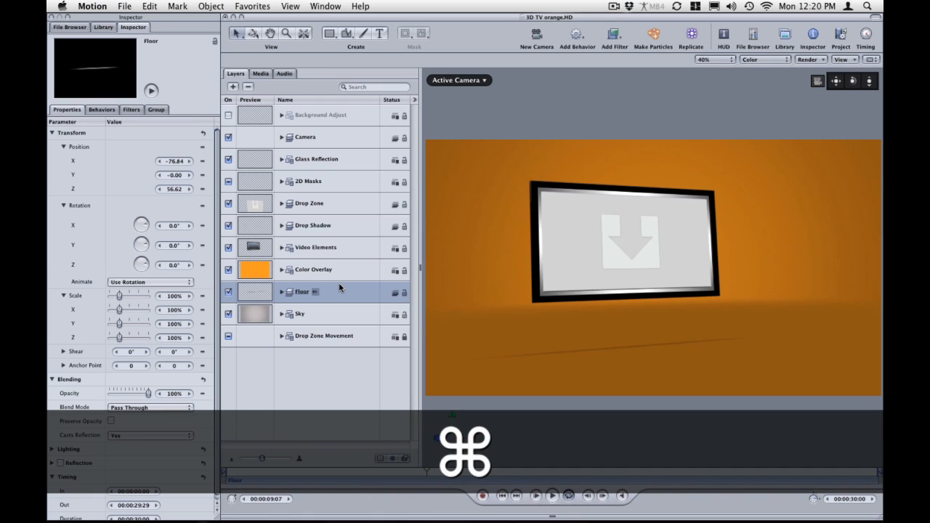
Export 3D TV orange.HD as a QuickTime movie.
{"action": "key", "text": "cmd+s"}
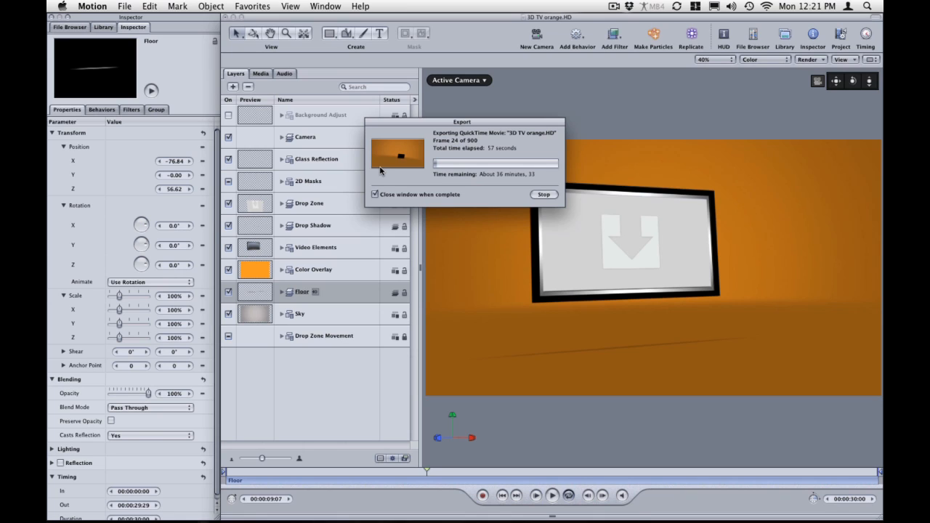
{"action": "mouse_move", "coordinate": [390, 175]}
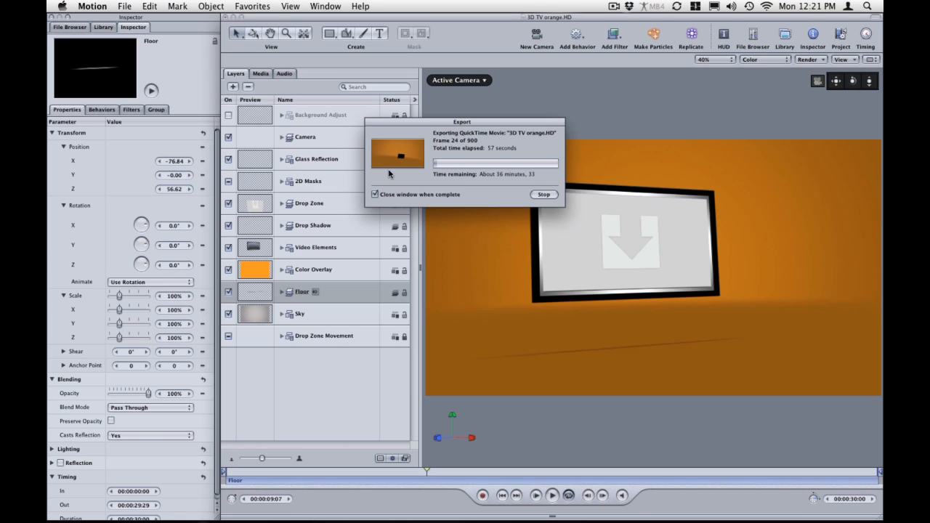